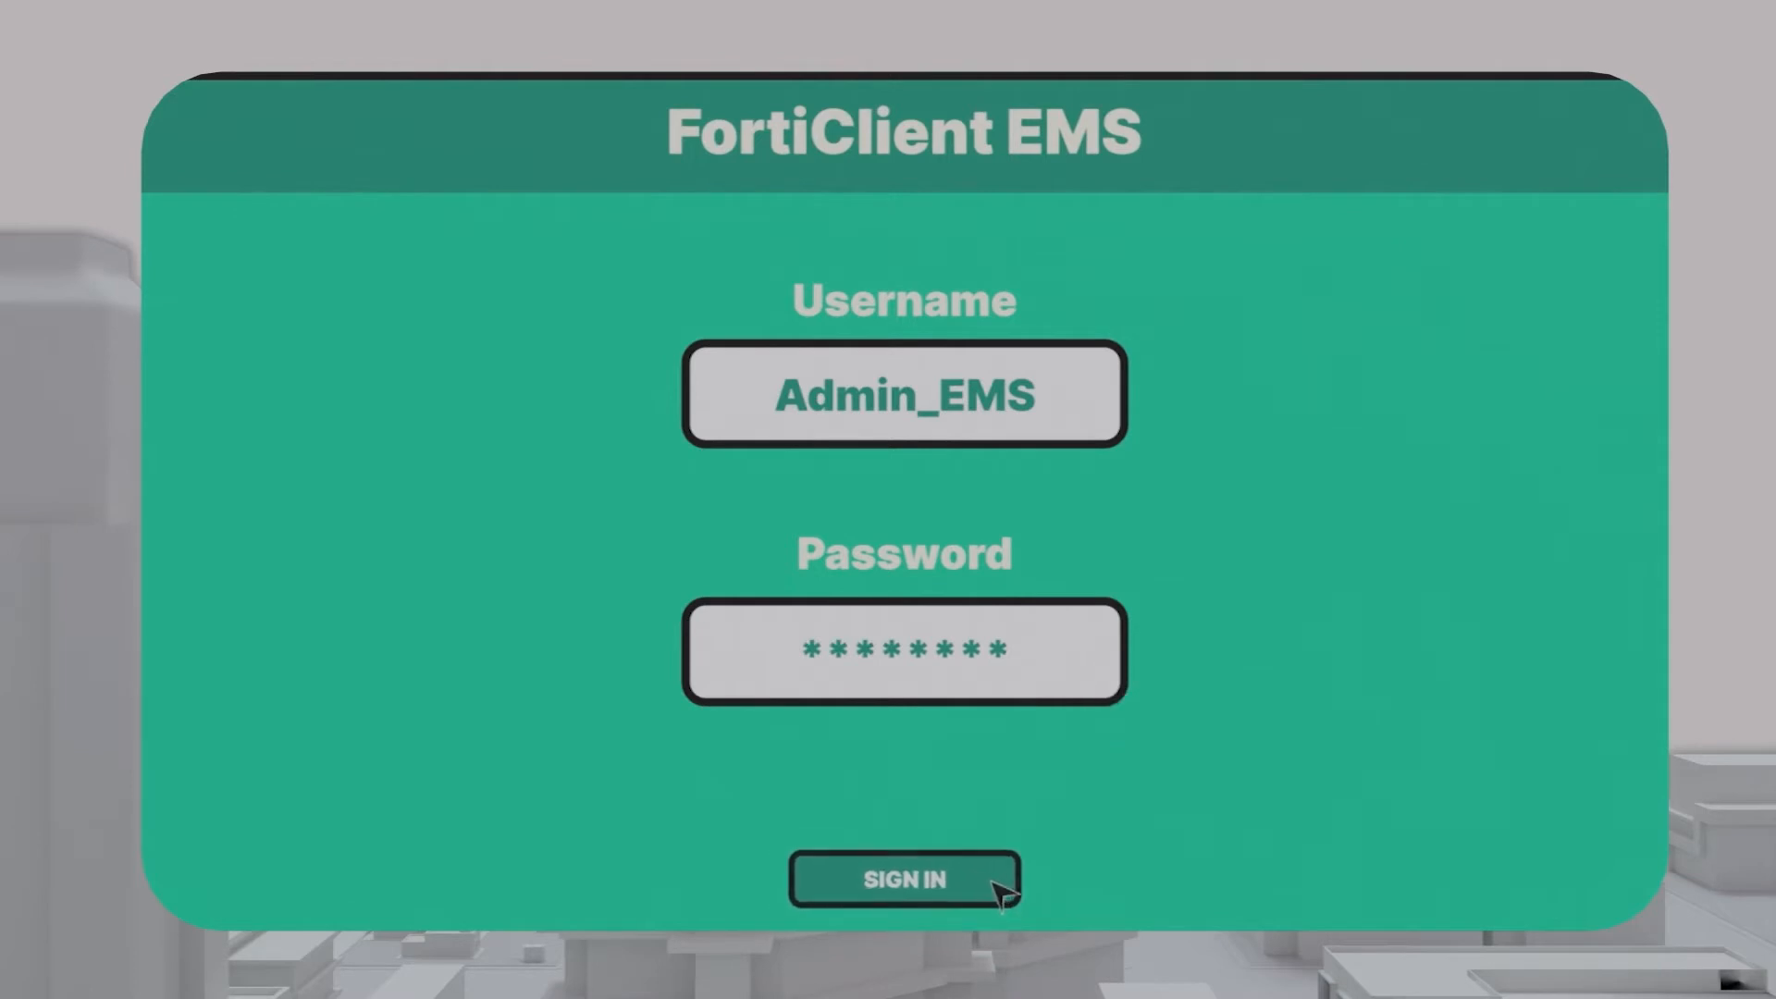
Step: Sign in to FortiClient EMS with the entered admin username and password
{"action": "left_click", "coordinate": [904, 879]}
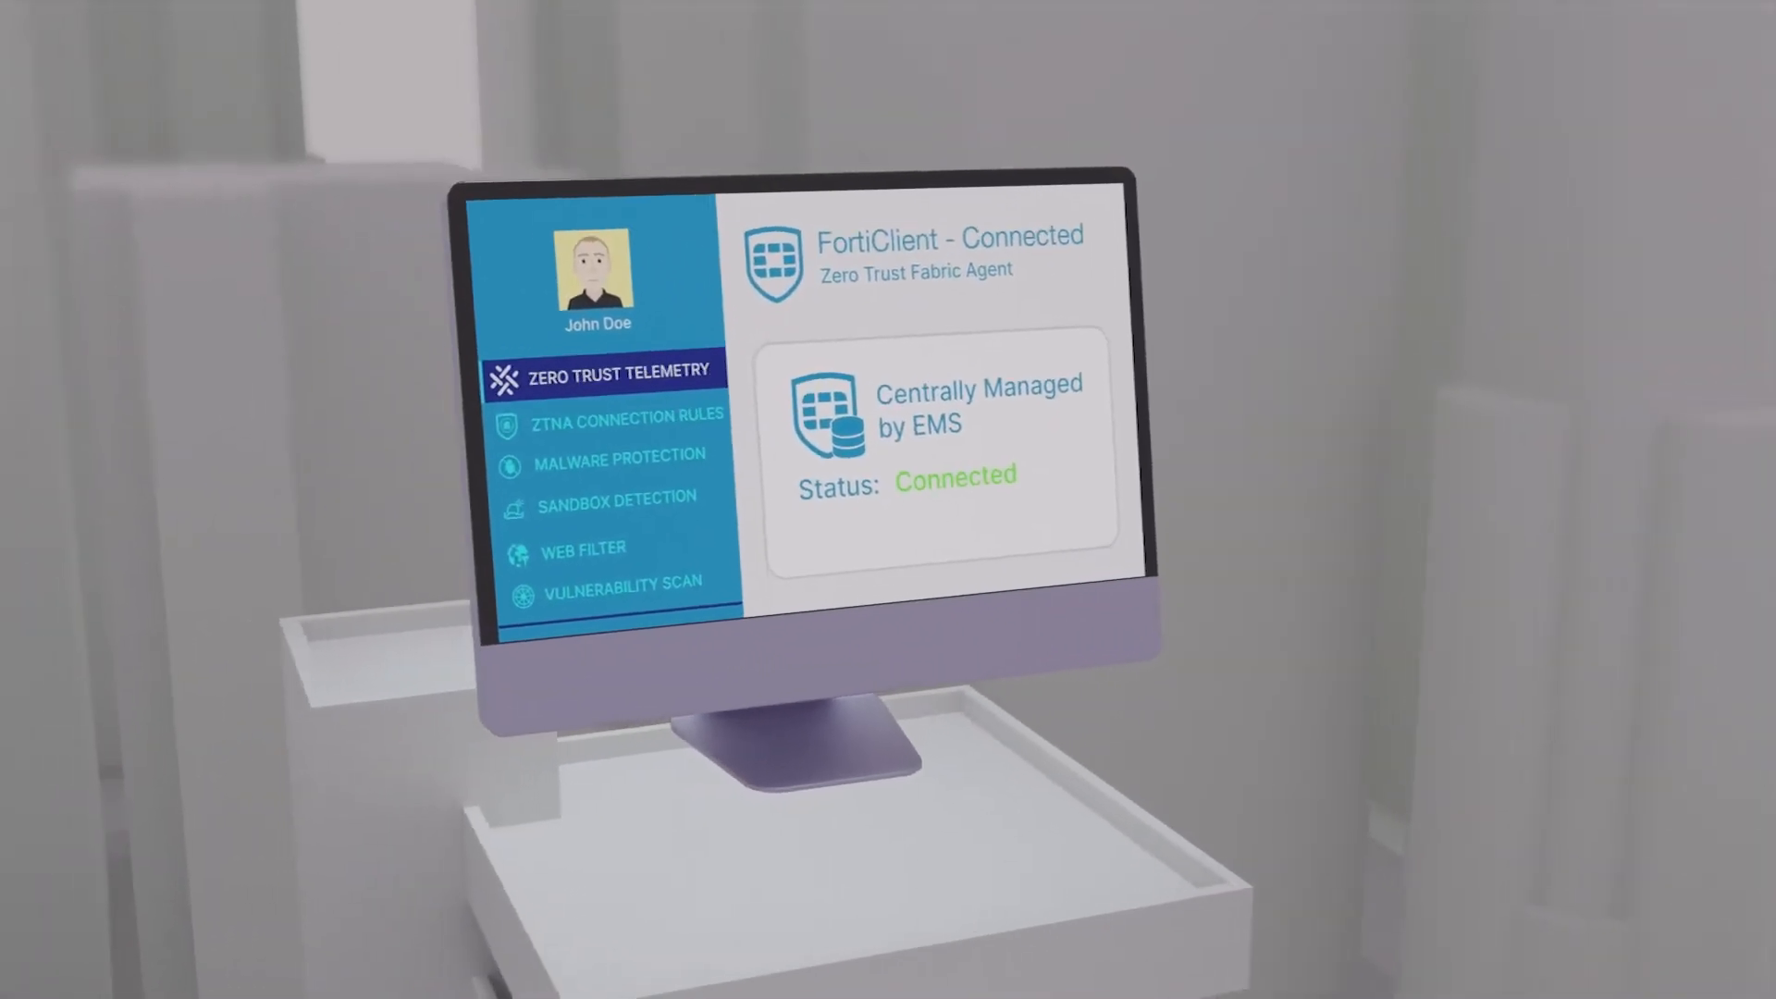